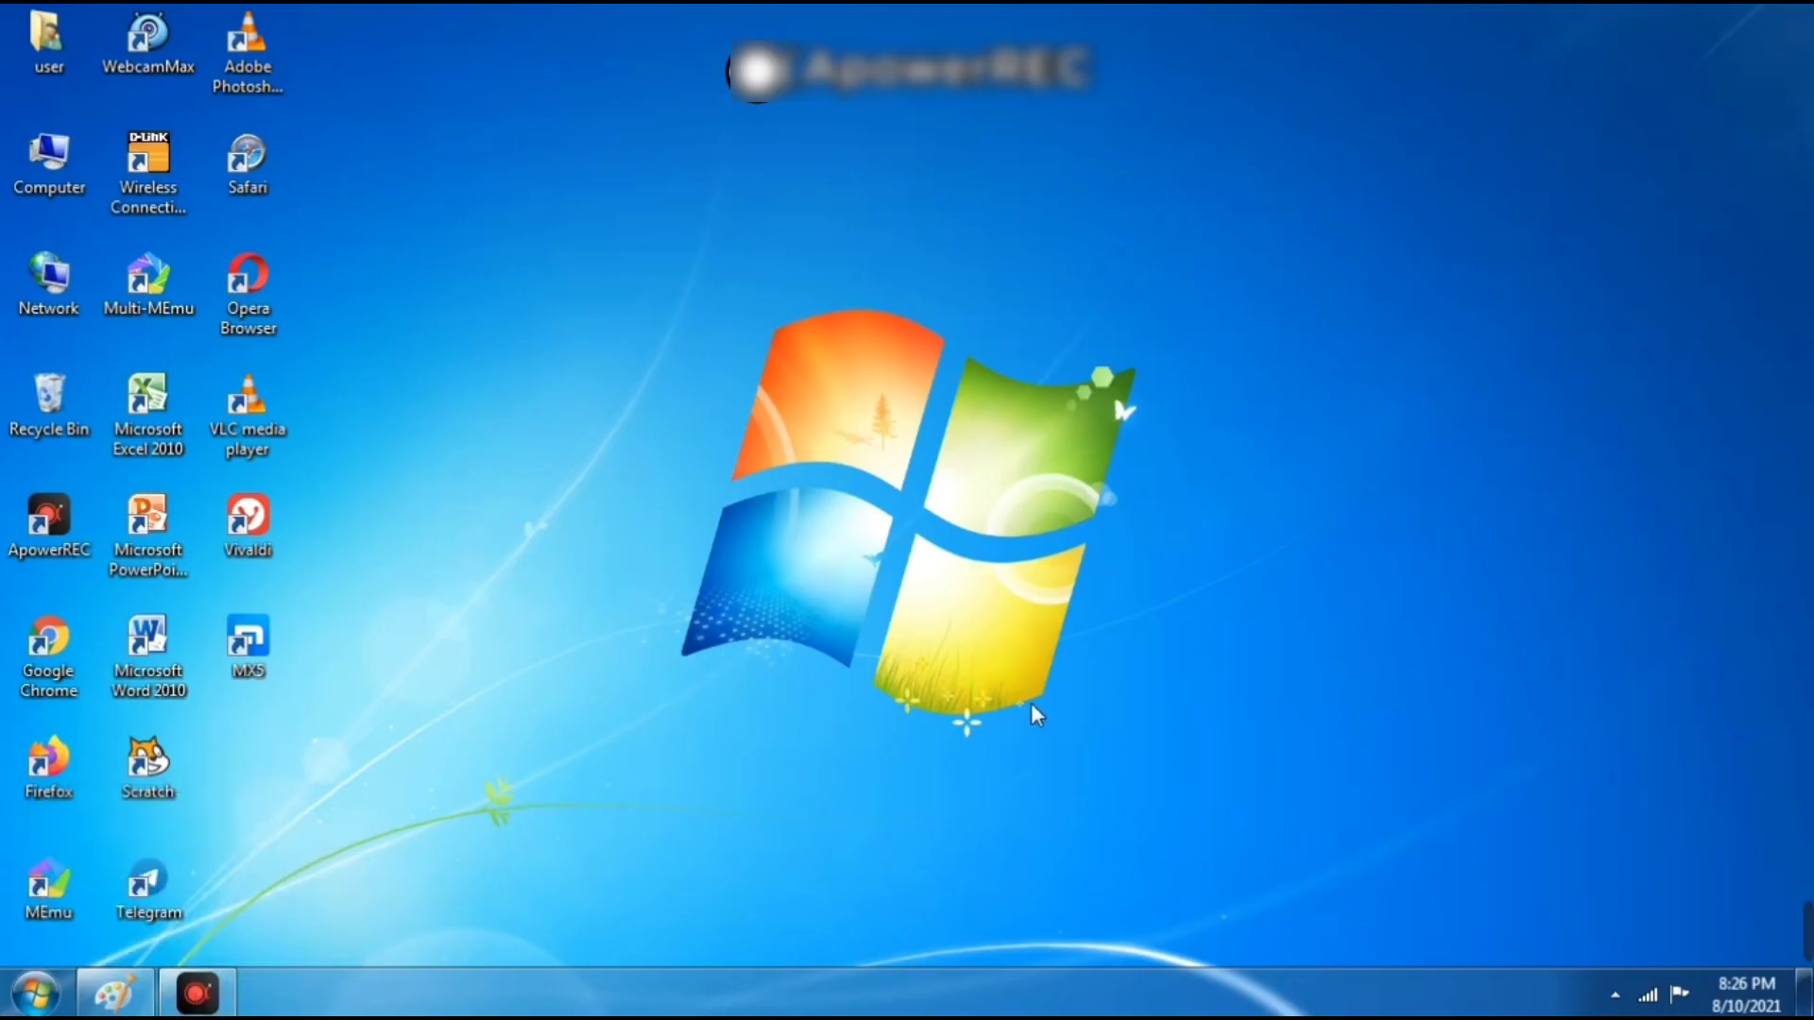
{"action": "mouse_move", "coordinate": [596, 636]}
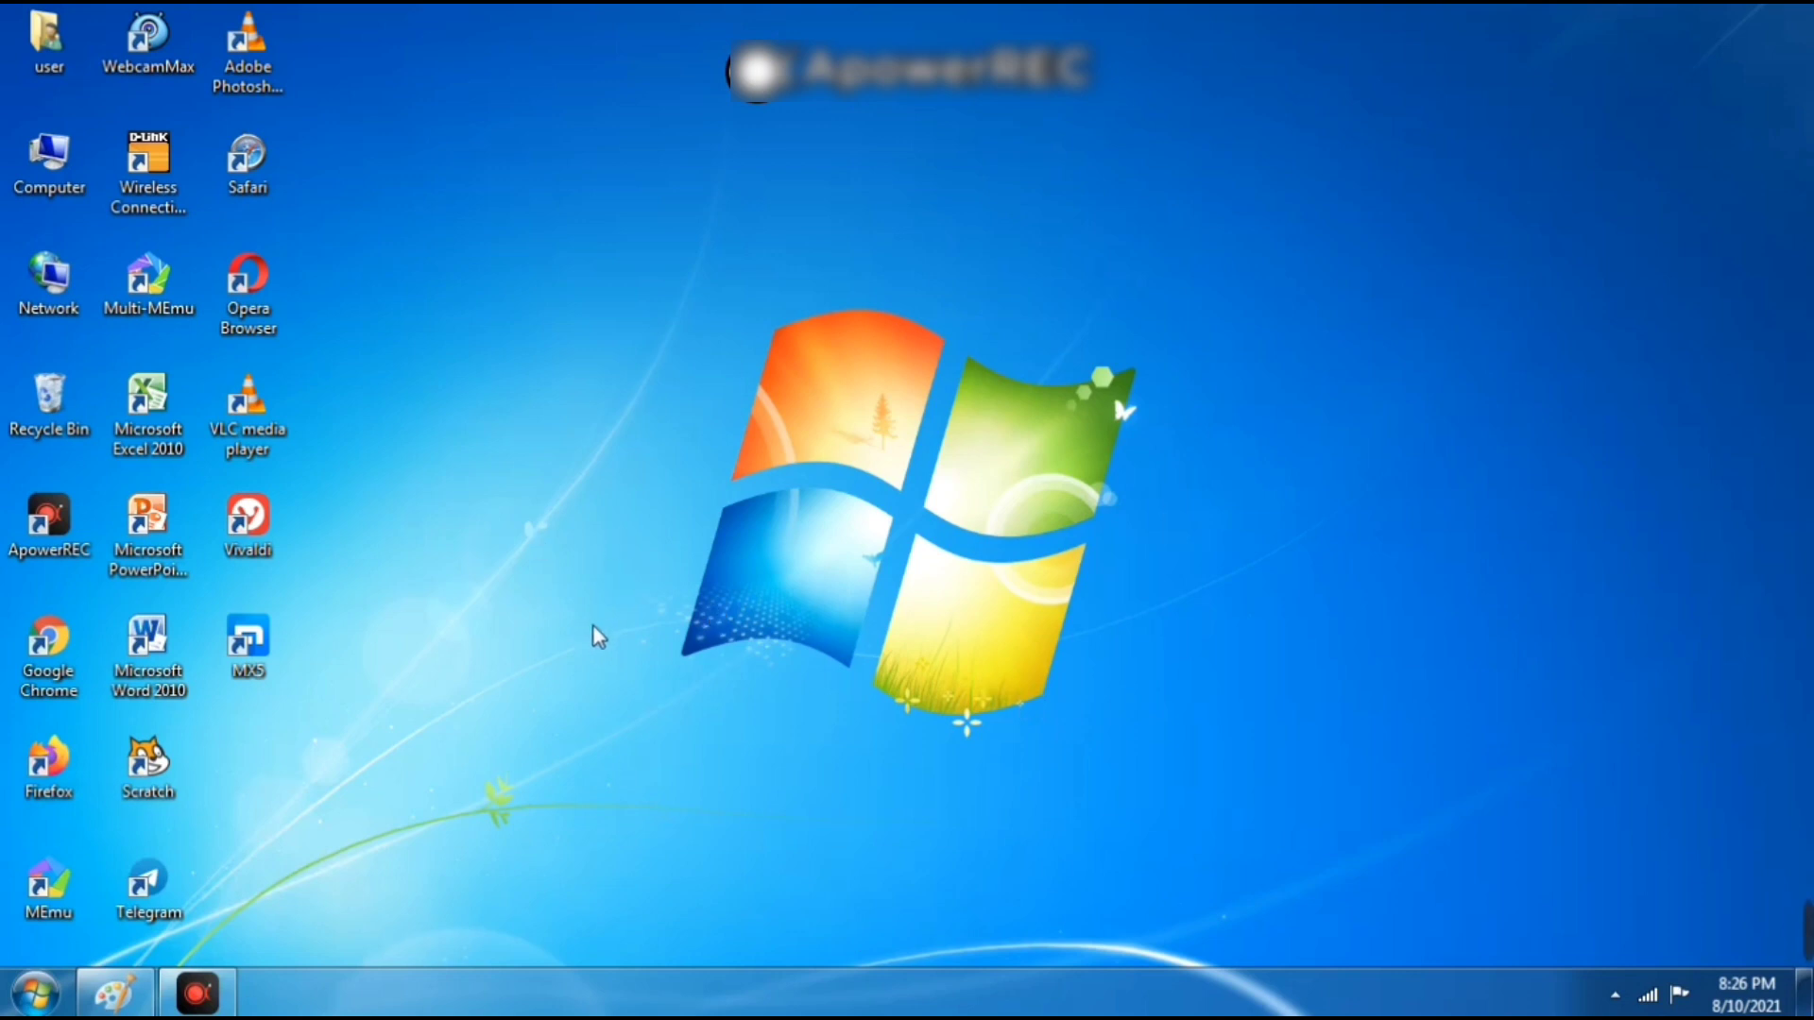
{"action": "mouse_move", "coordinate": [937, 318]}
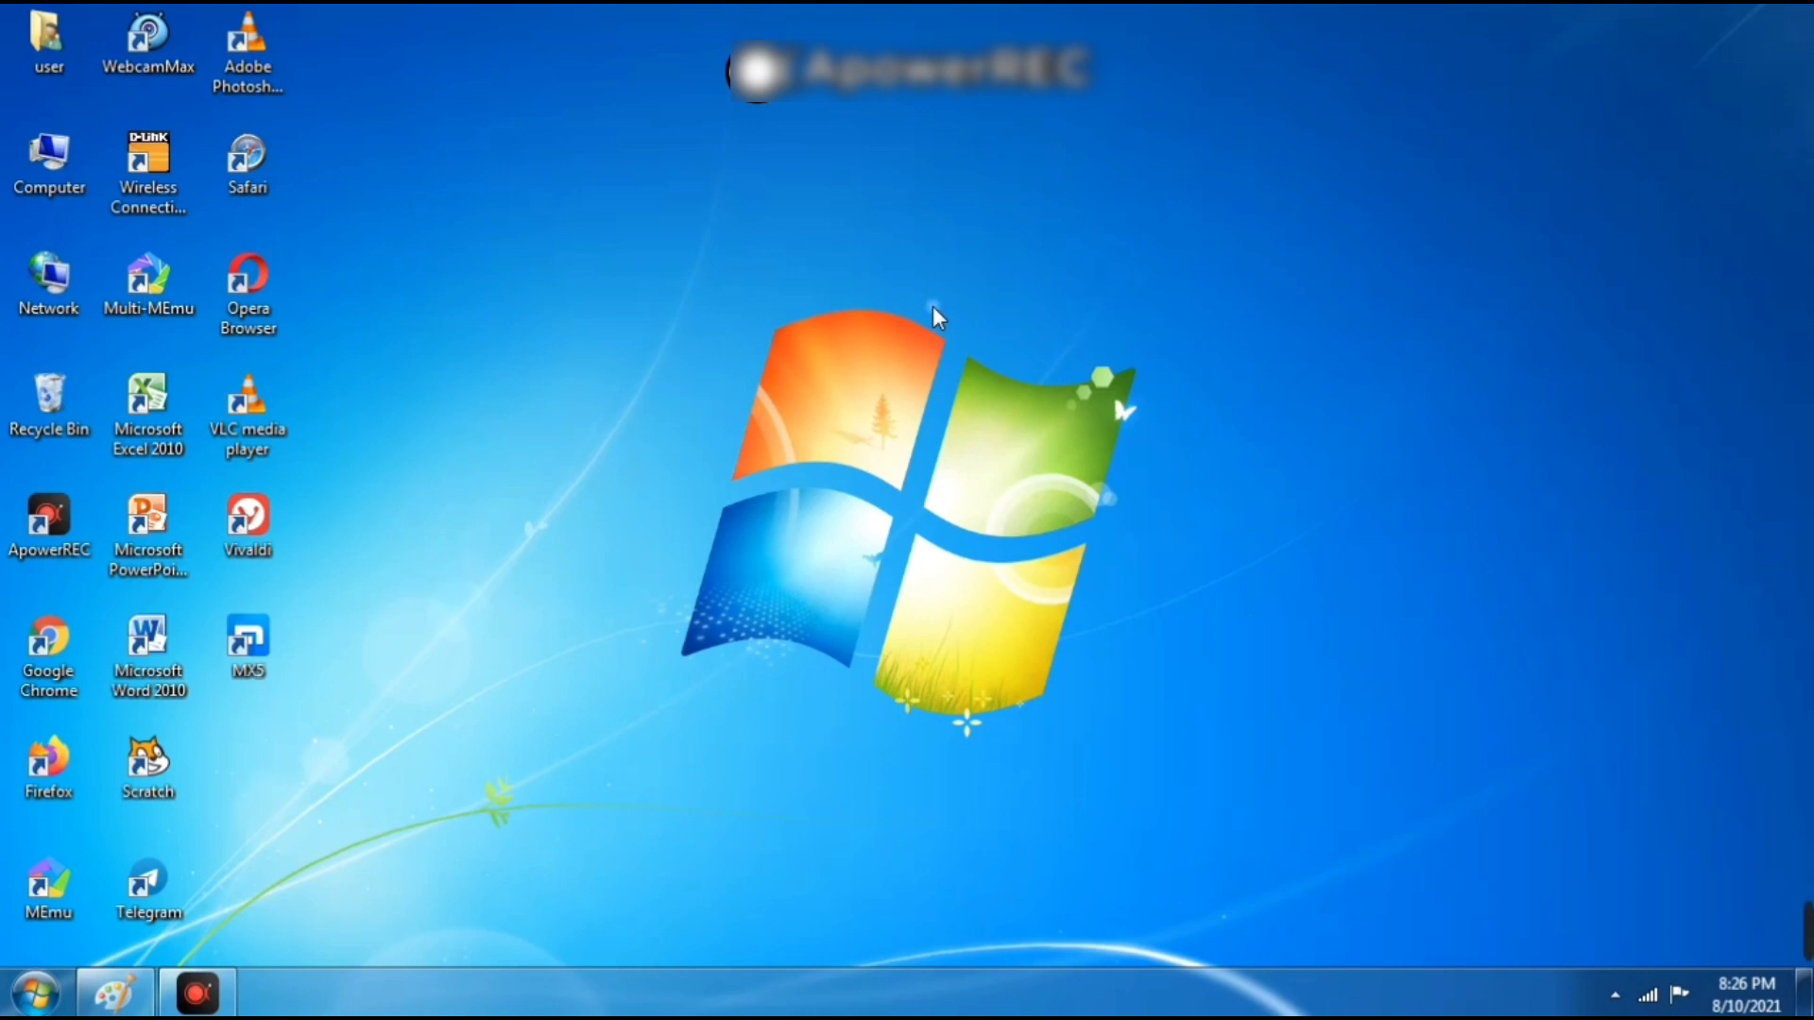
Step: Open the Desktop Gadgets gallery from the desktop's right-click menu
{"action": "right_click", "coordinate": [938, 319]}
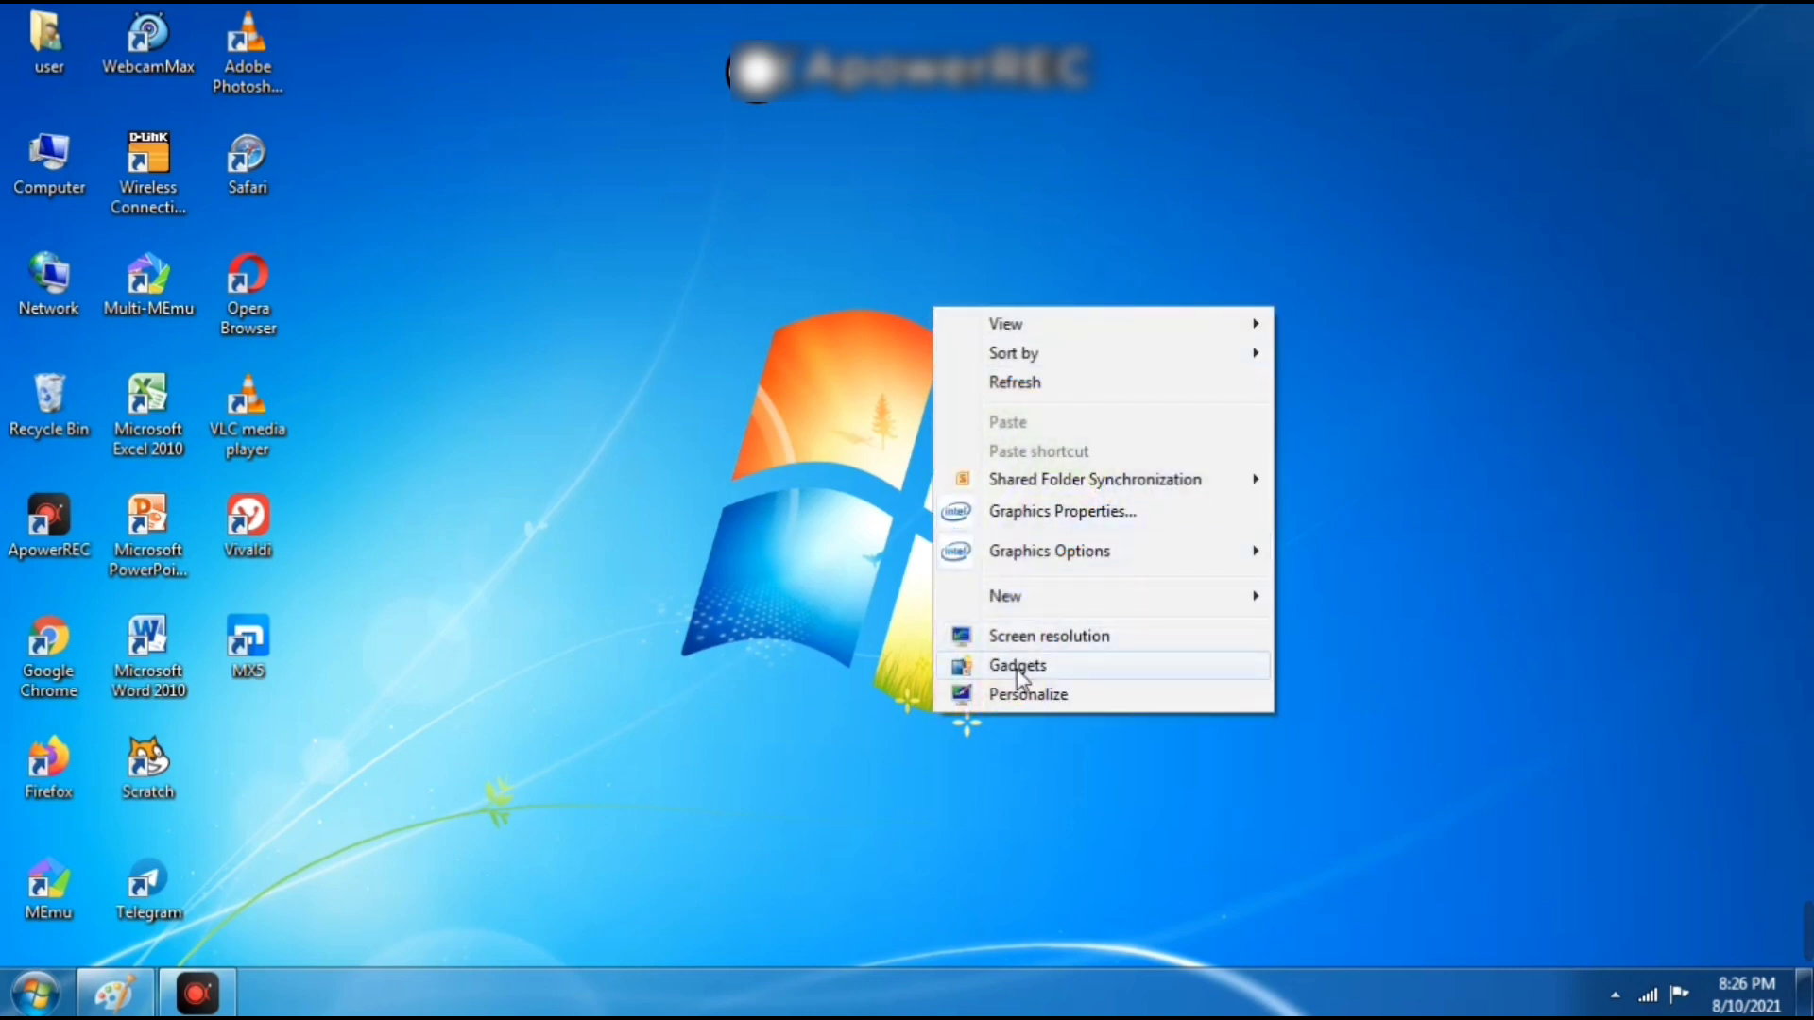
{"action": "left_click", "coordinate": [1015, 665]}
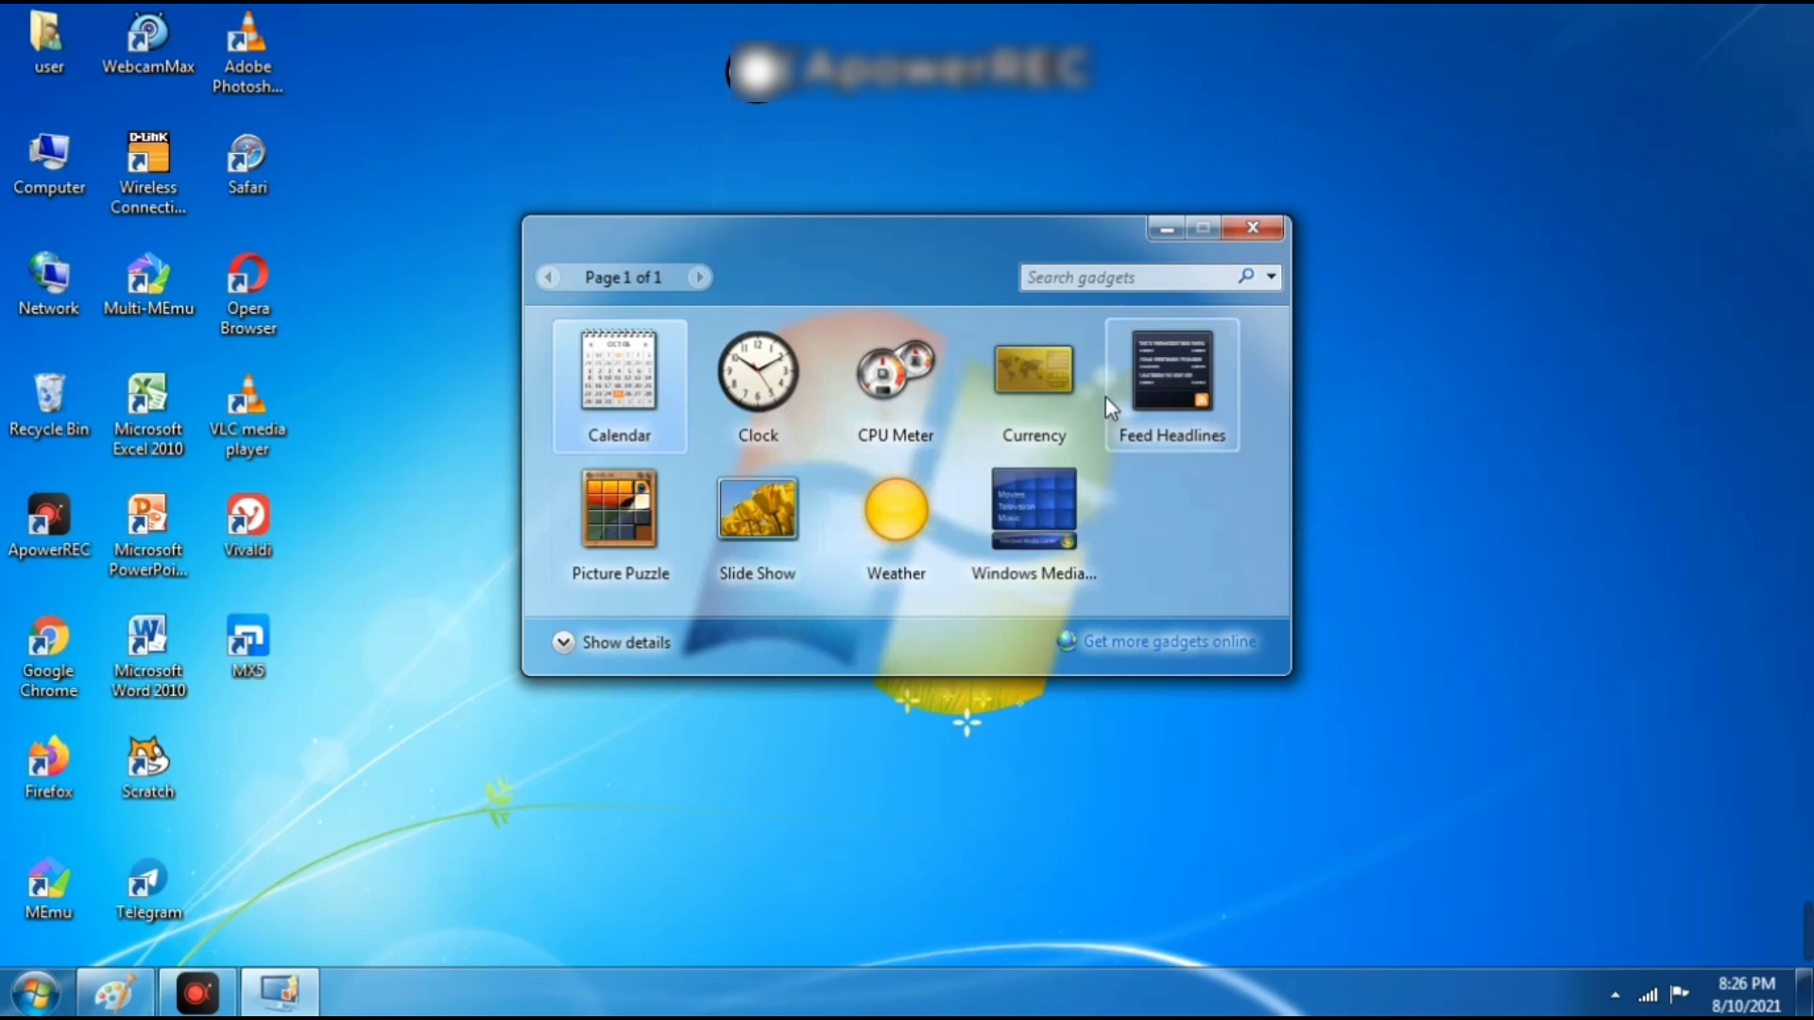
{"action": "mouse_move", "coordinate": [1169, 414]}
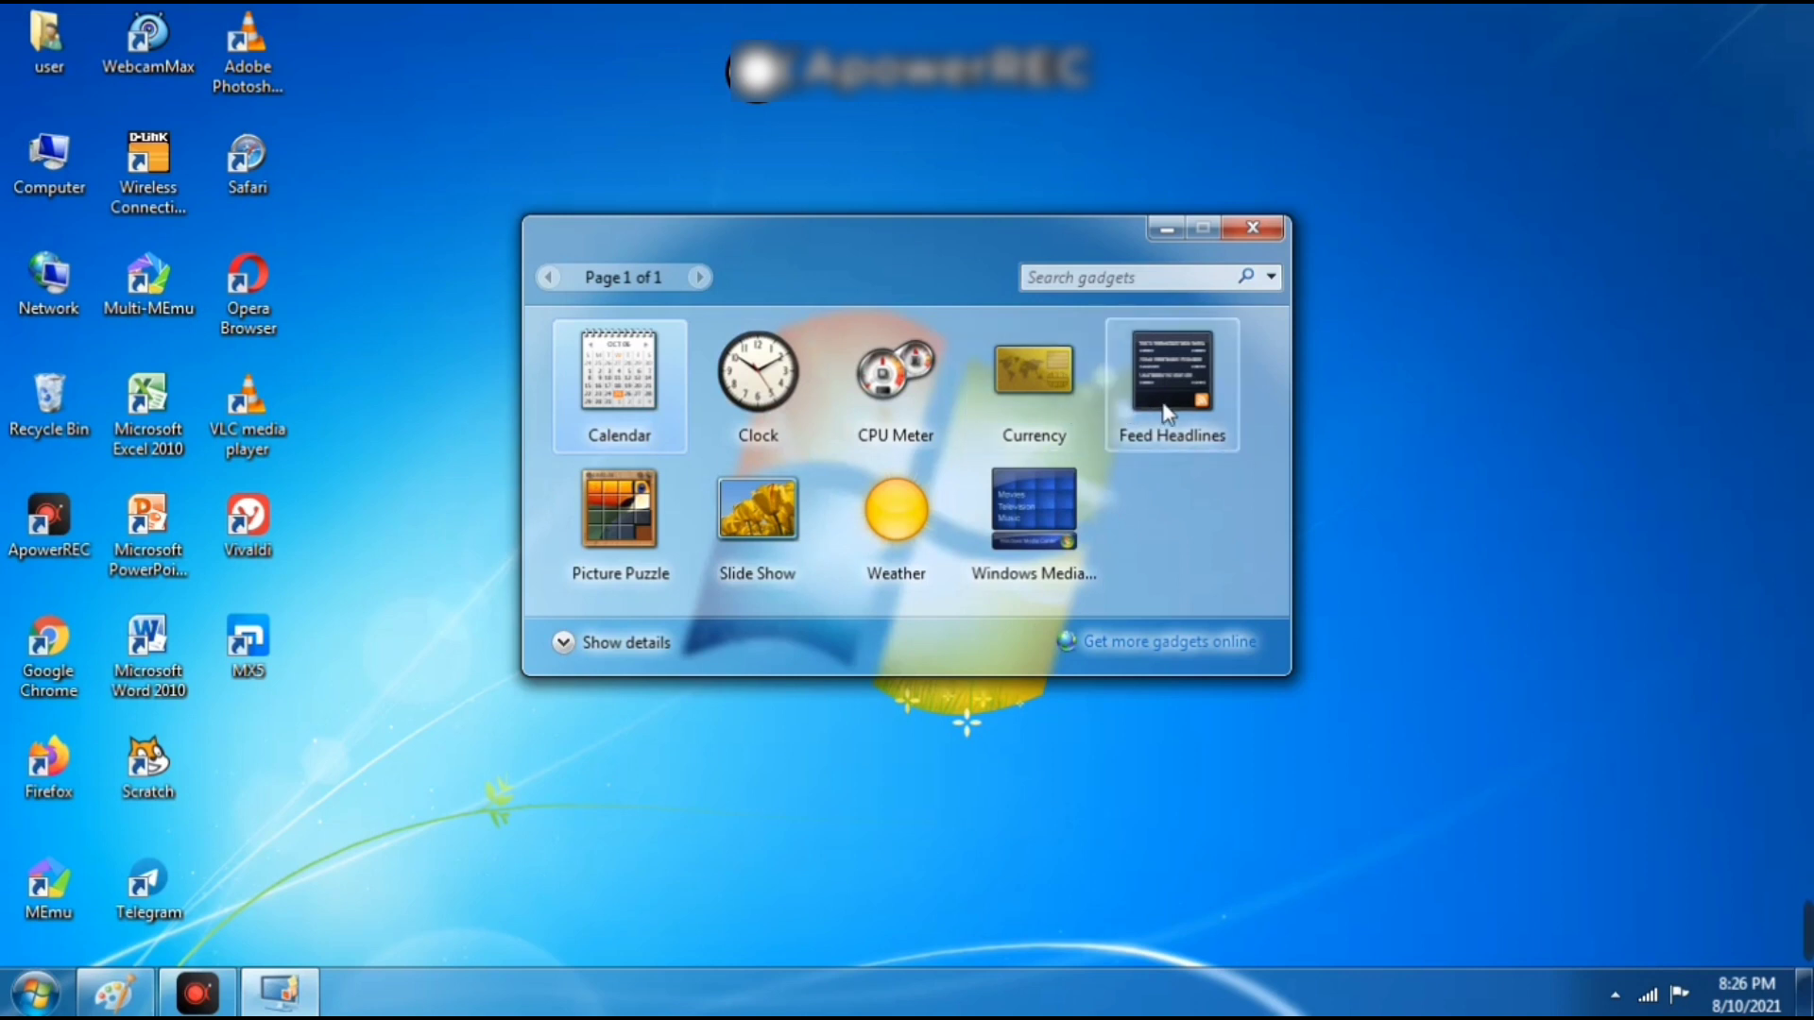
{"action": "mouse_move", "coordinate": [619, 514]}
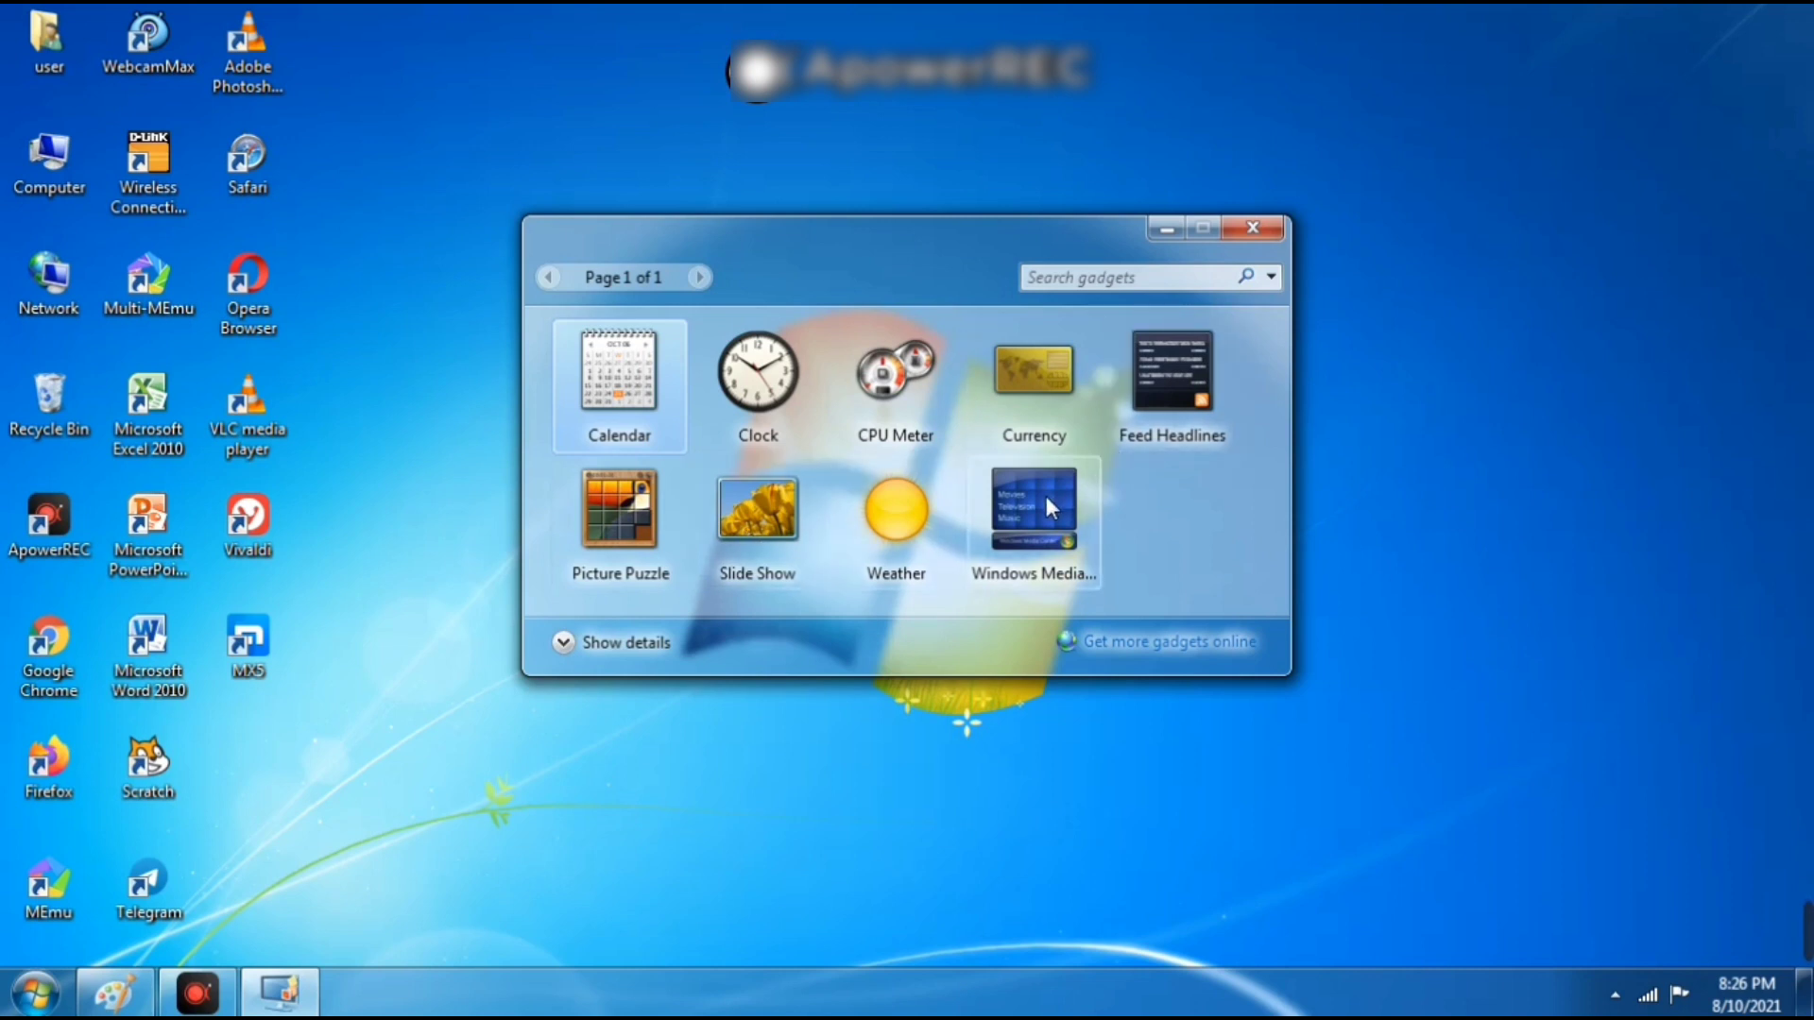
{"action": "mouse_move", "coordinate": [757, 370]}
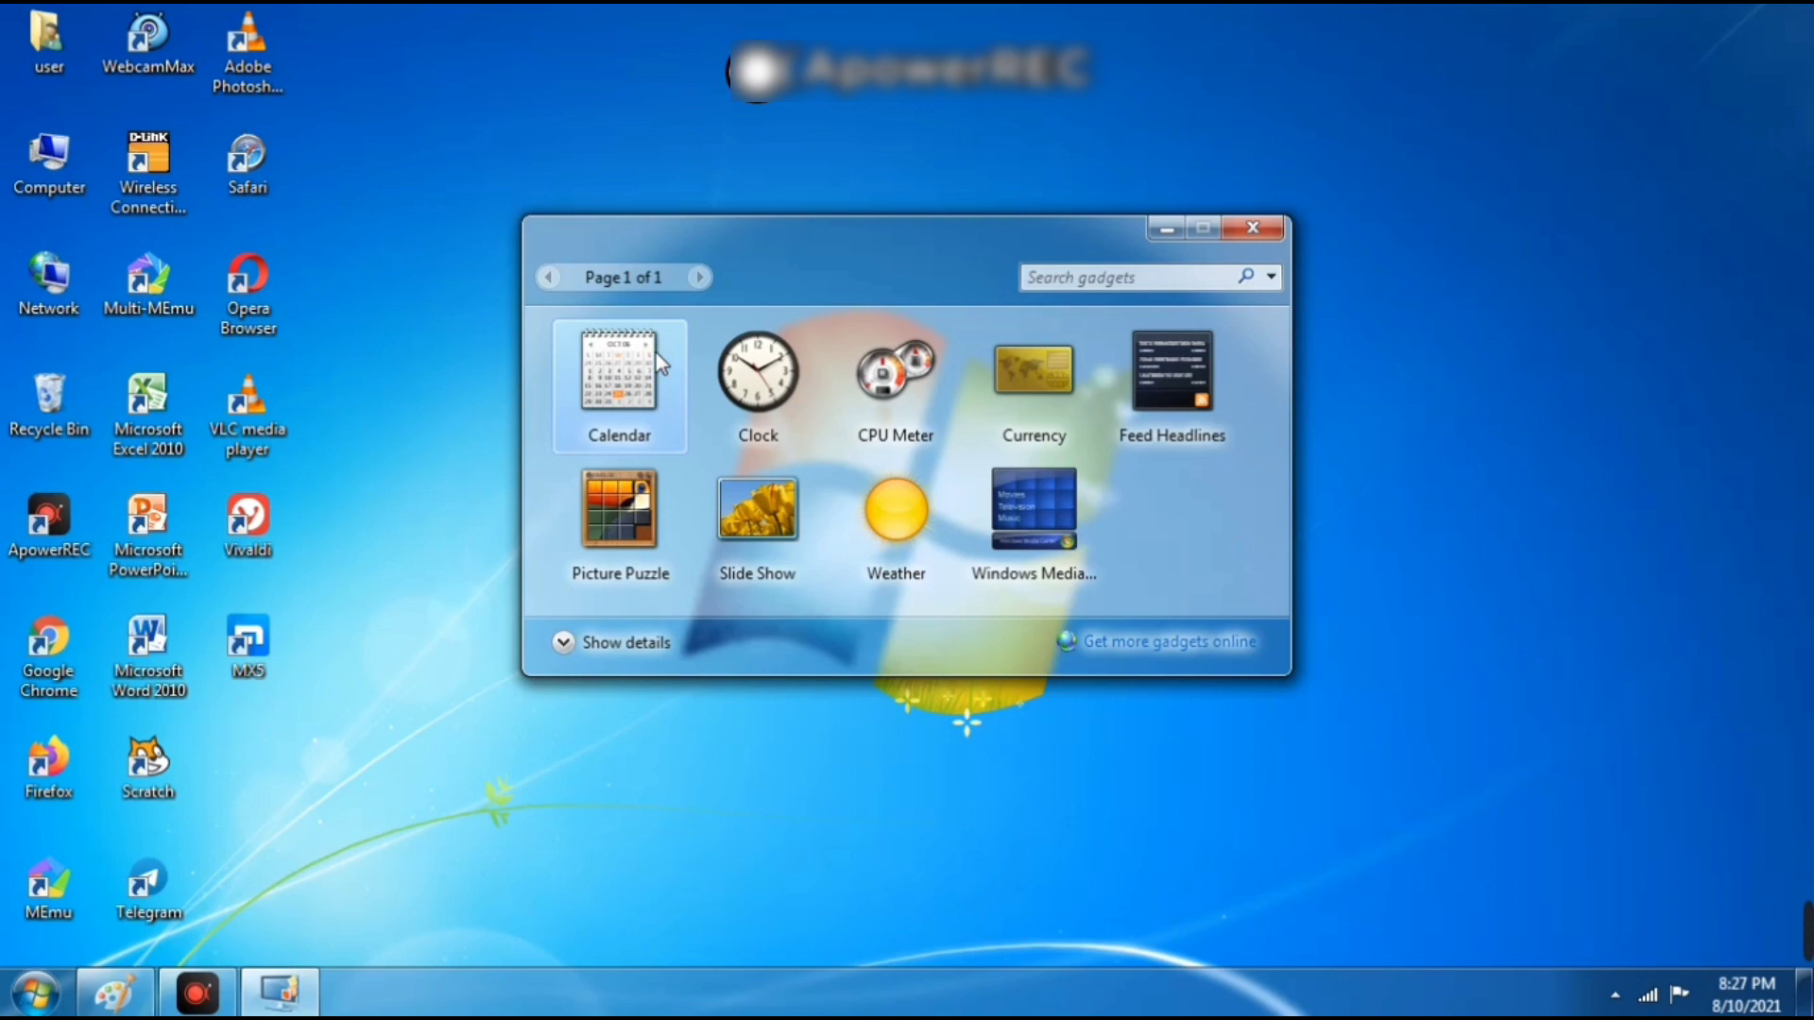
Step: Add the Calendar gadget and position the analog clock at the desktop's top-right edge
{"action": "double_click", "coordinate": [619, 384]}
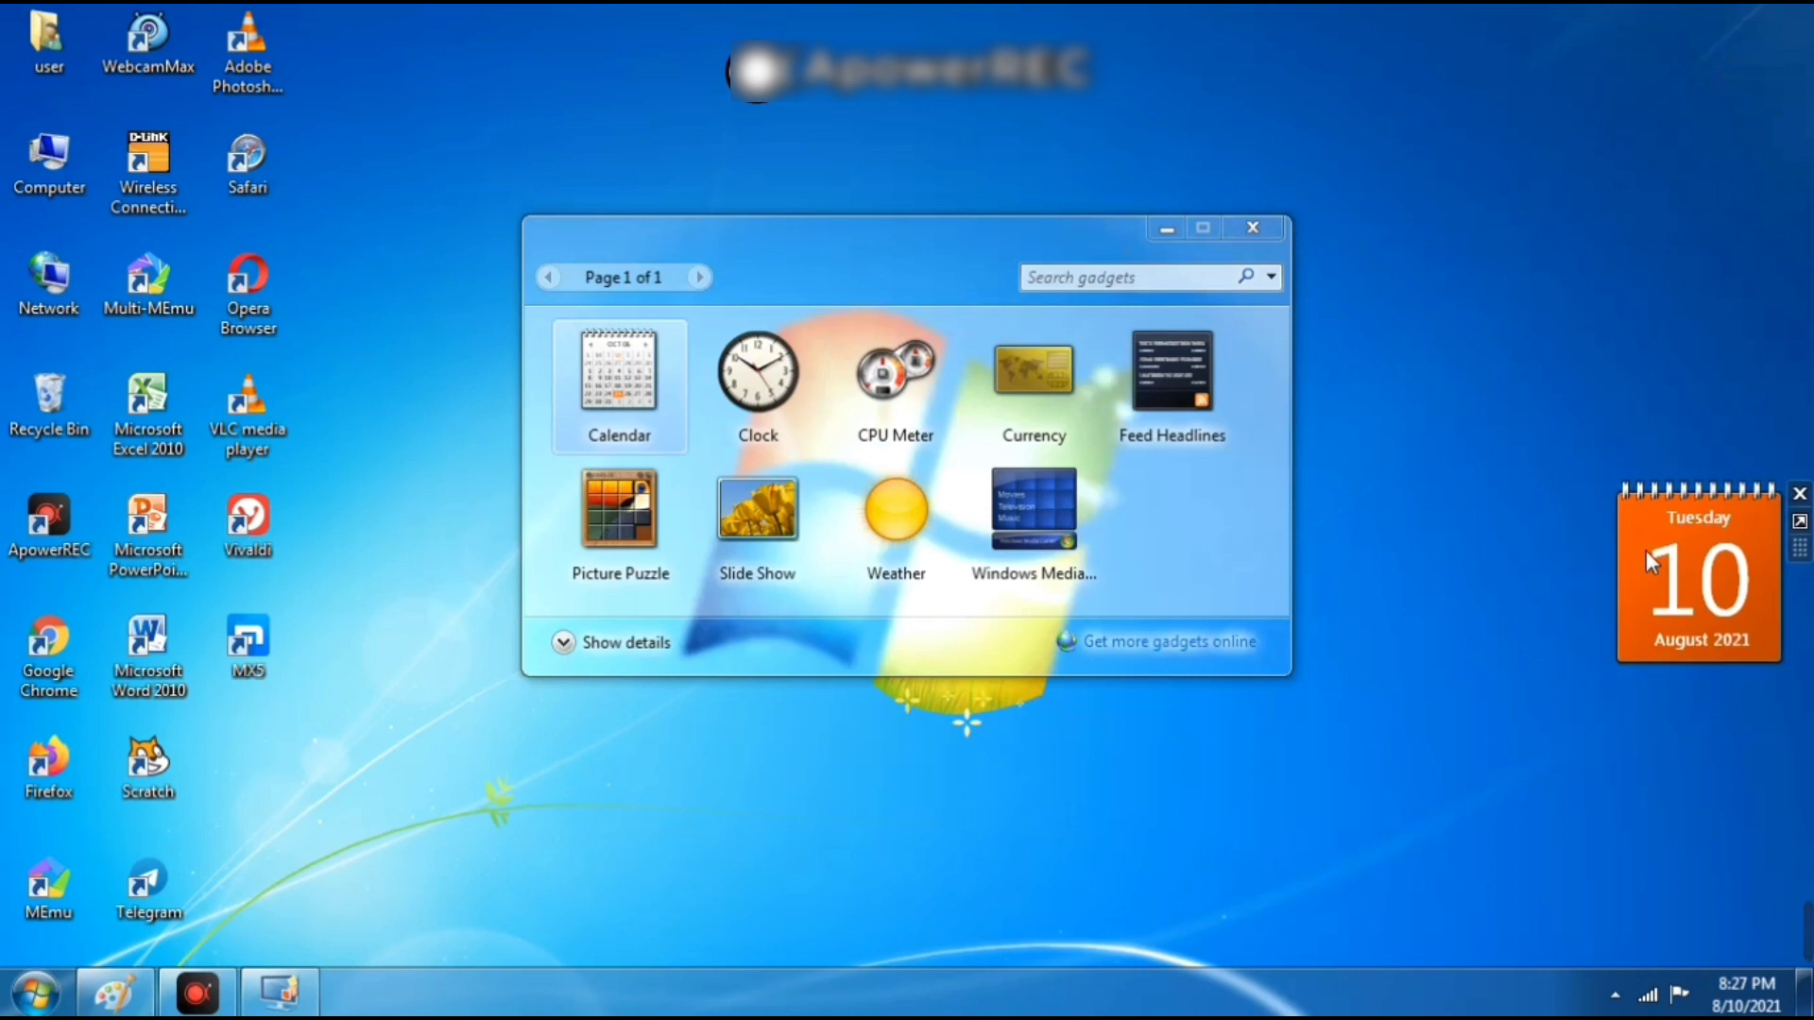
{"action": "mouse_move", "coordinate": [1377, 466]}
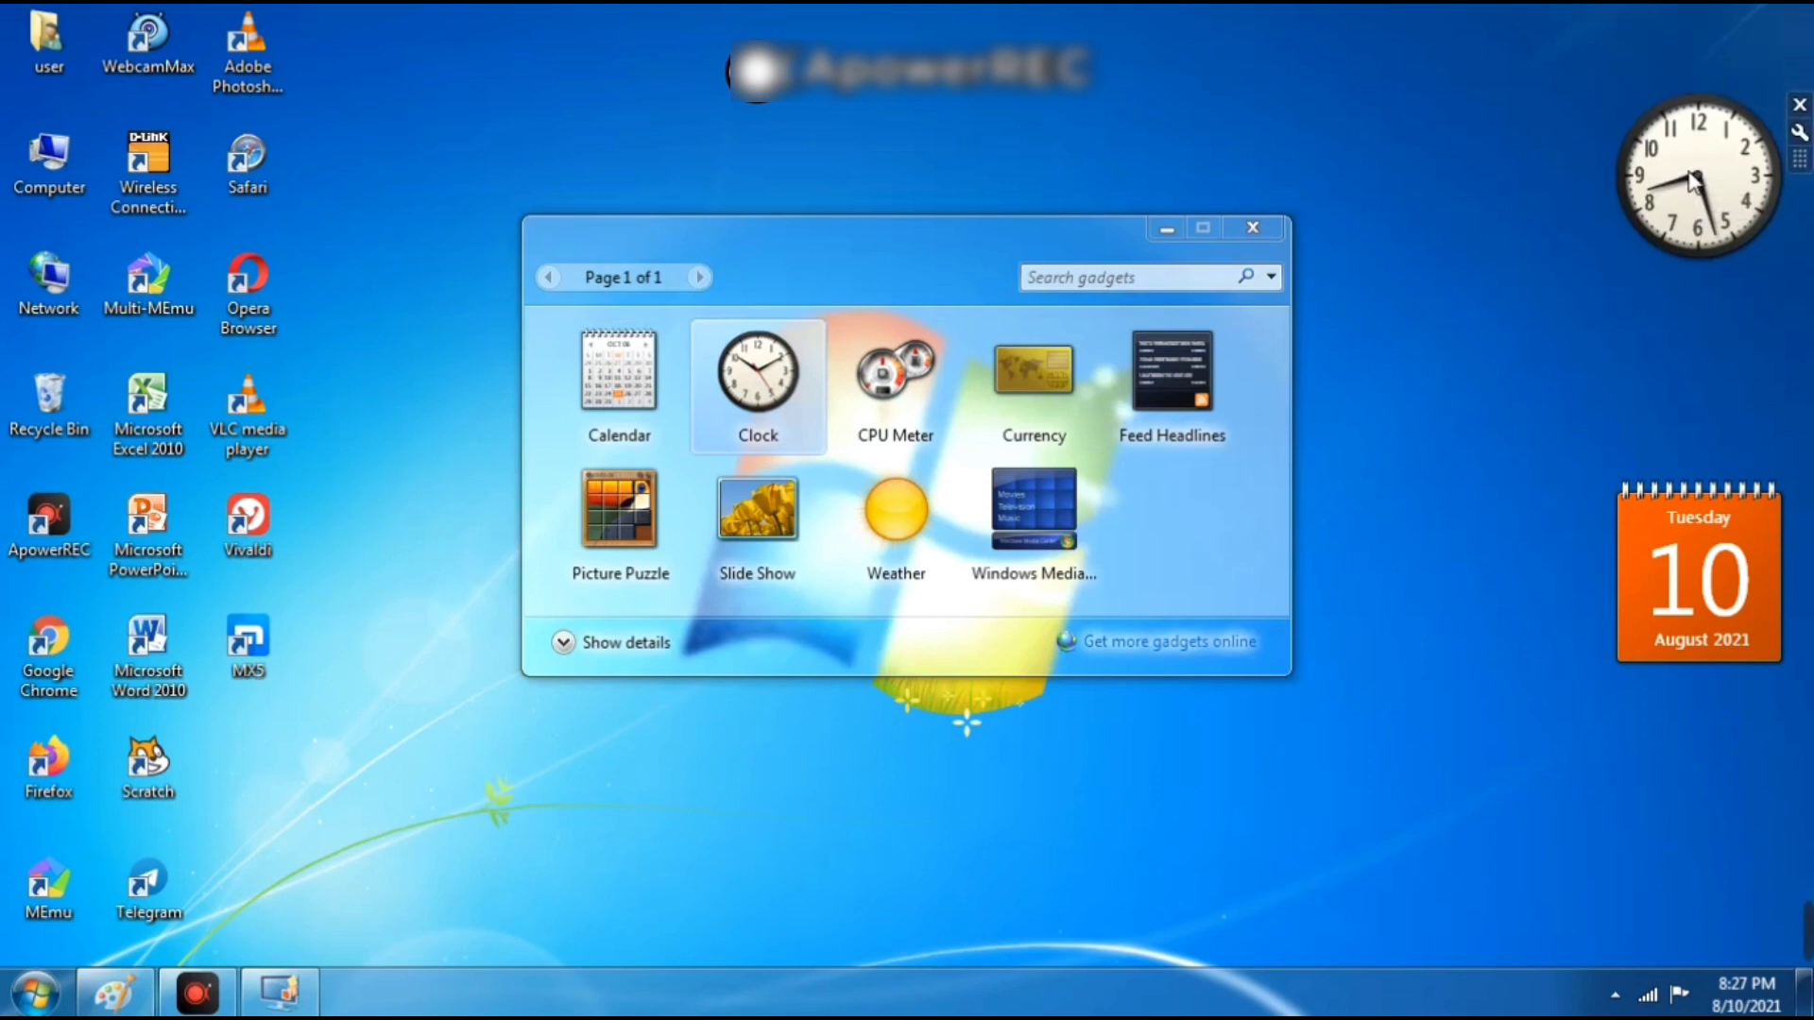
{"action": "left_click_drag", "start_coordinate": [1699, 174], "coordinate": [1485, 573]}
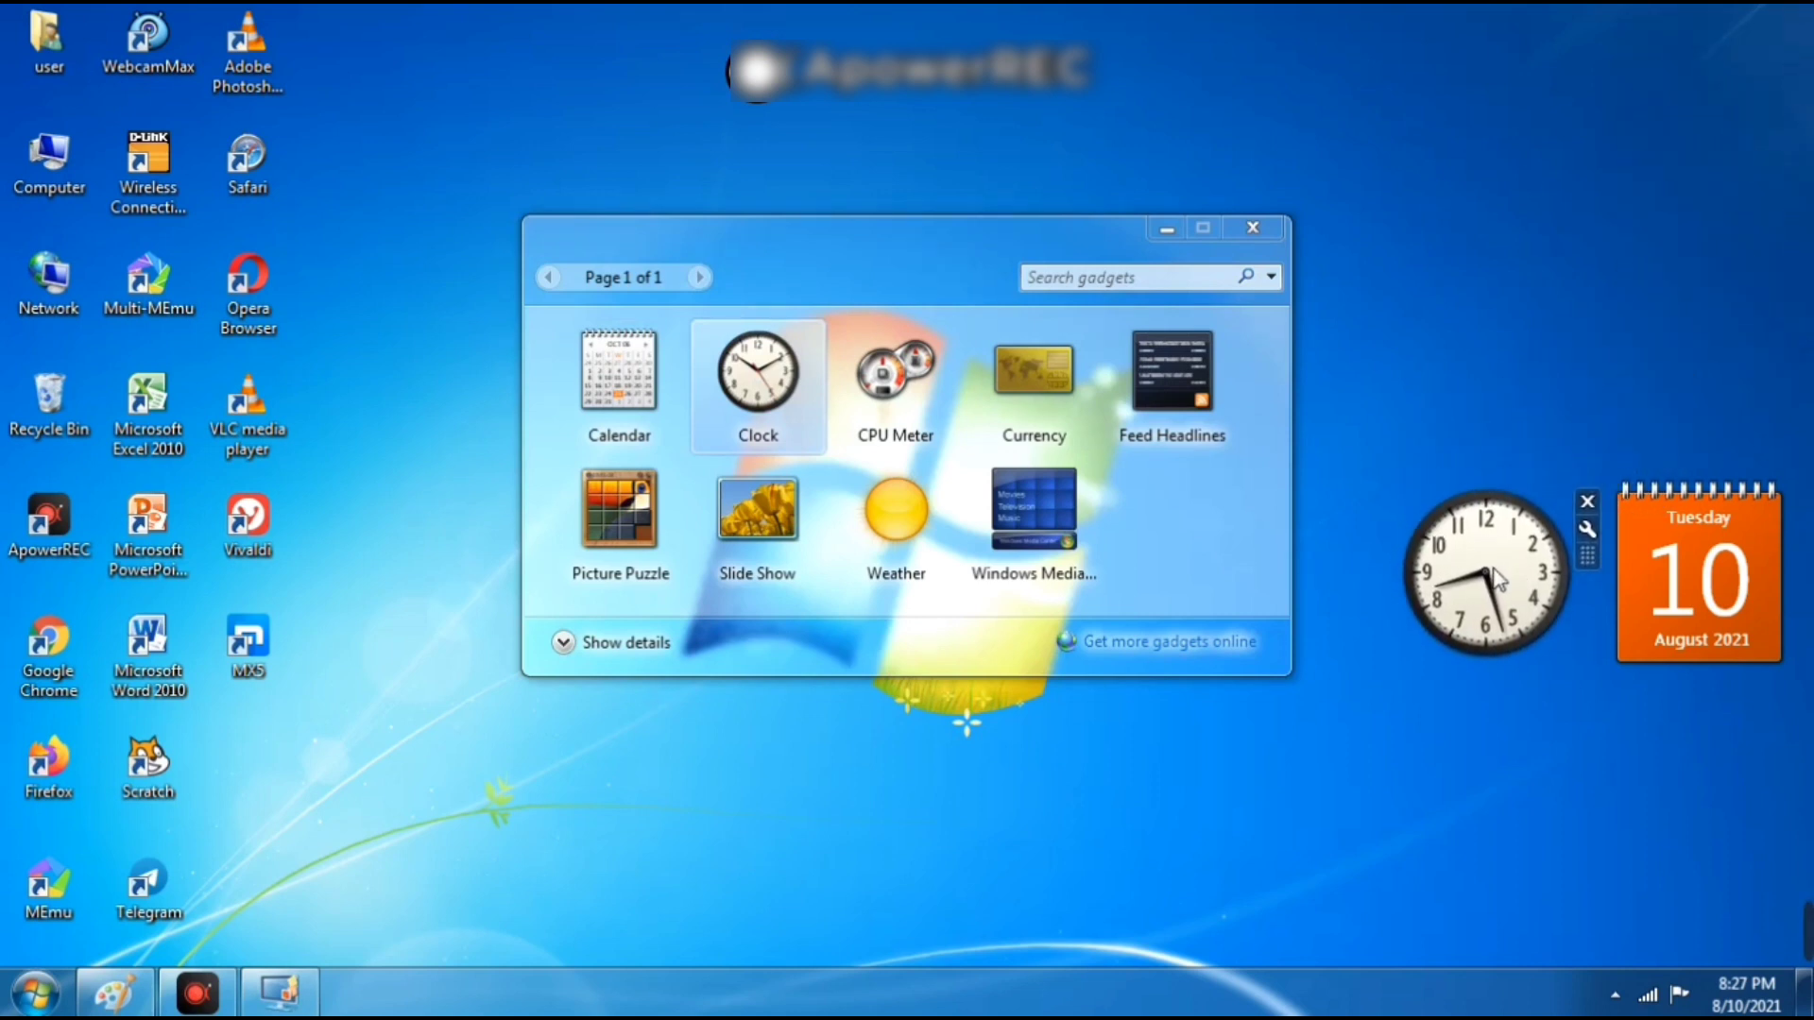
{"action": "left_click_drag", "start_coordinate": [1486, 576], "coordinate": [1696, 94]}
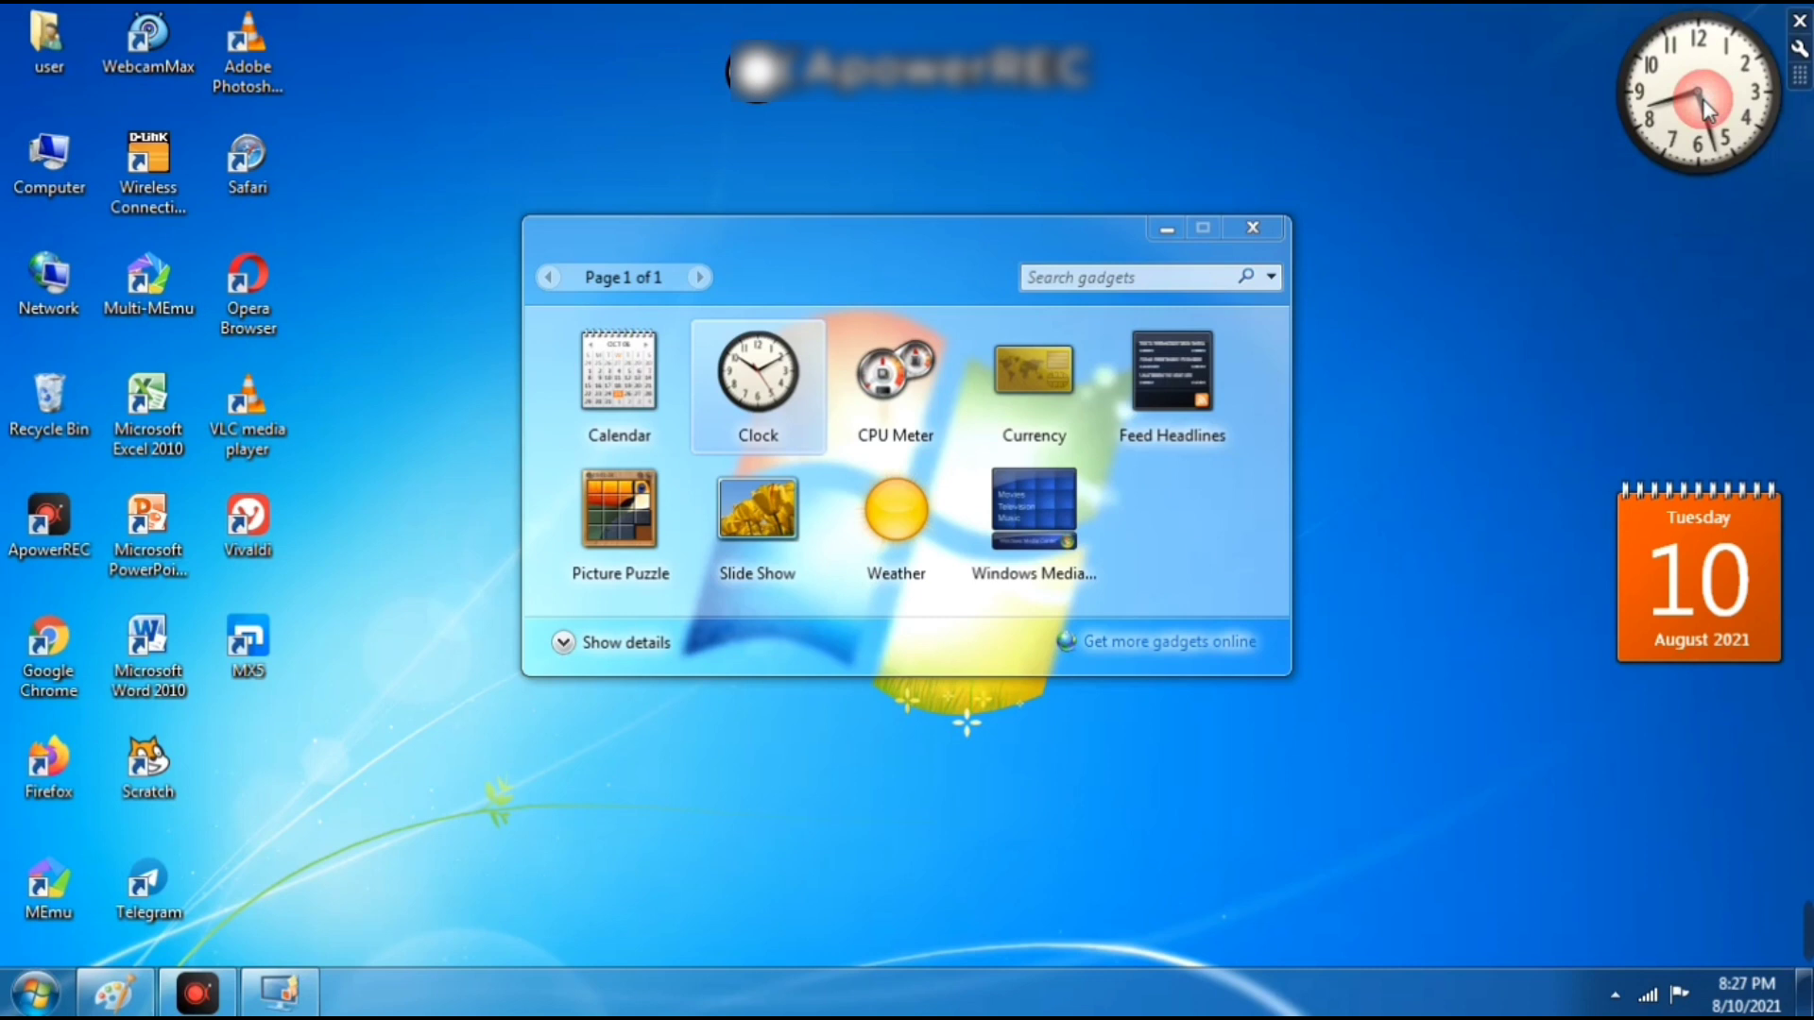
{"action": "mouse_move", "coordinate": [1495, 766]}
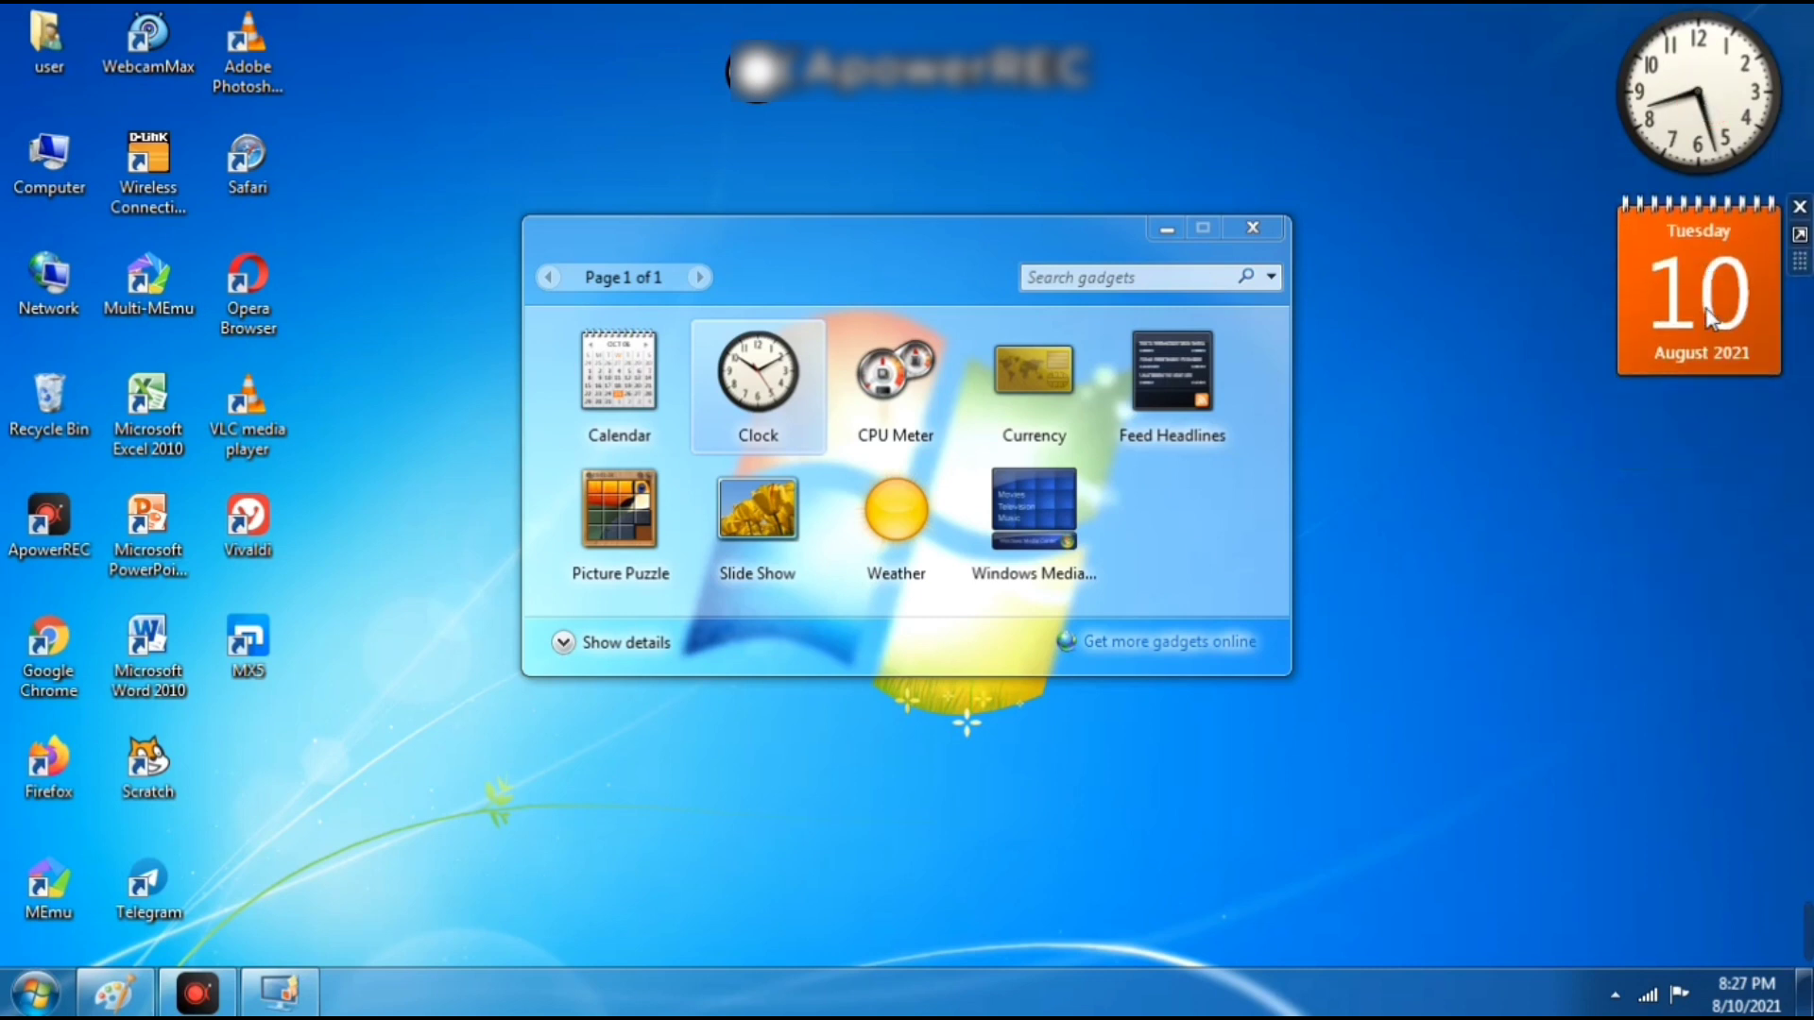
{"action": "mouse_move", "coordinate": [894, 376]}
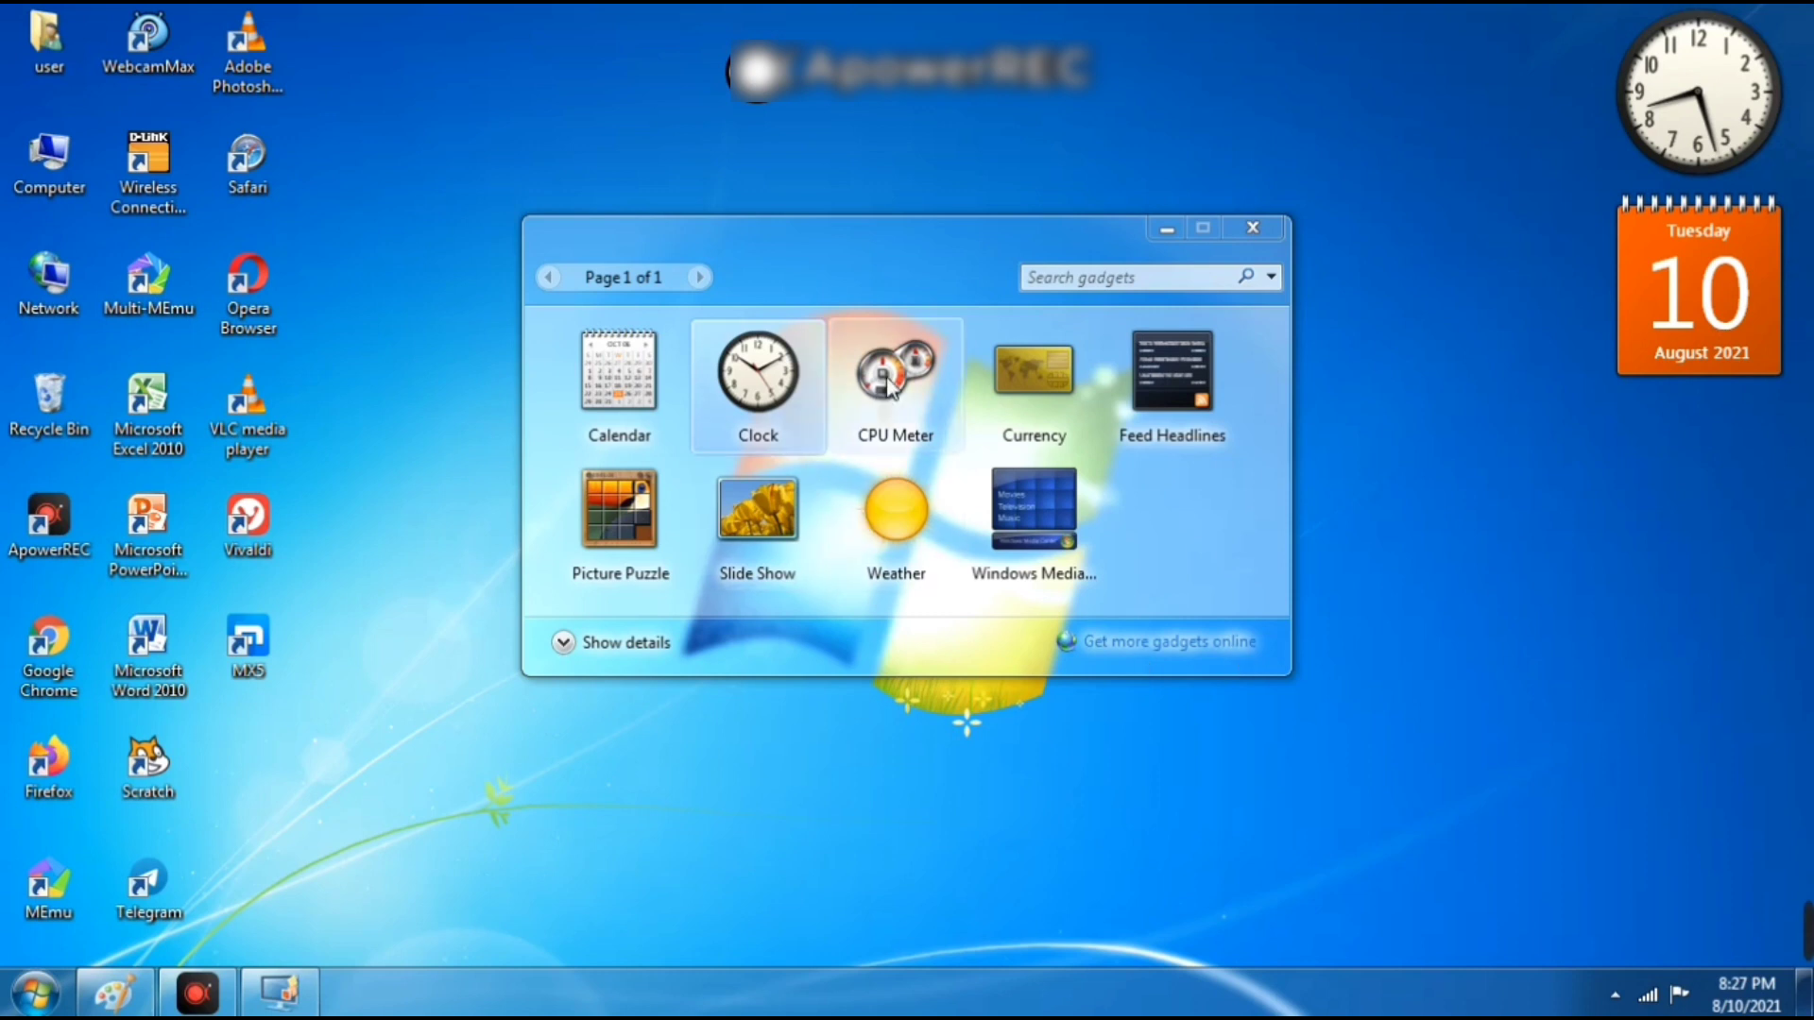